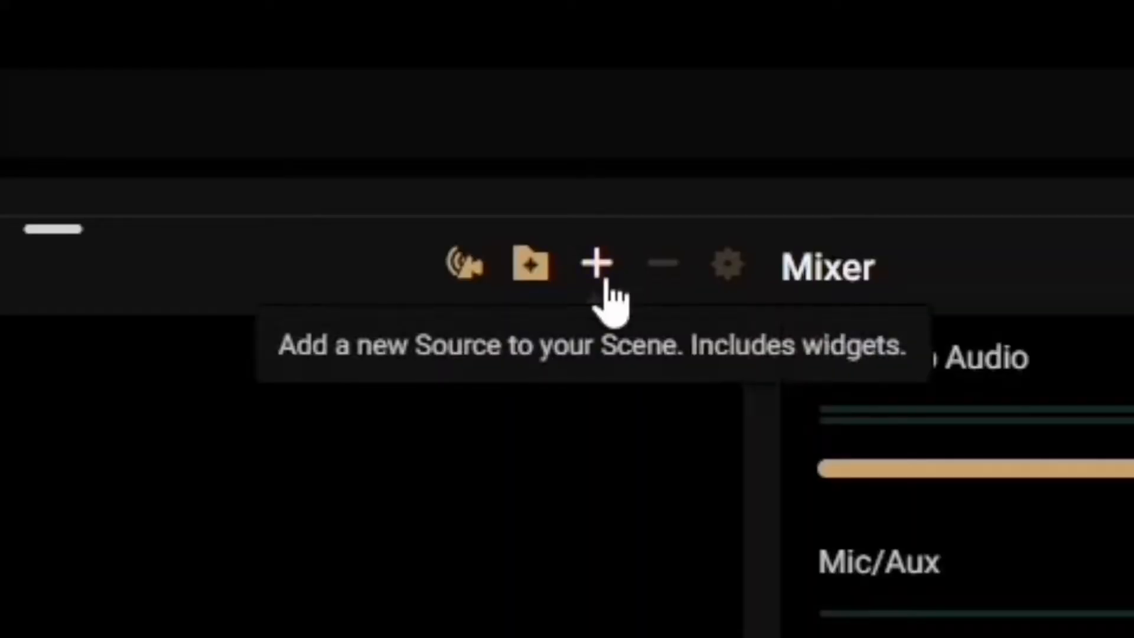
- Add a Sponsor Banner widget to the TEST scene with its default settings
click(596, 264)
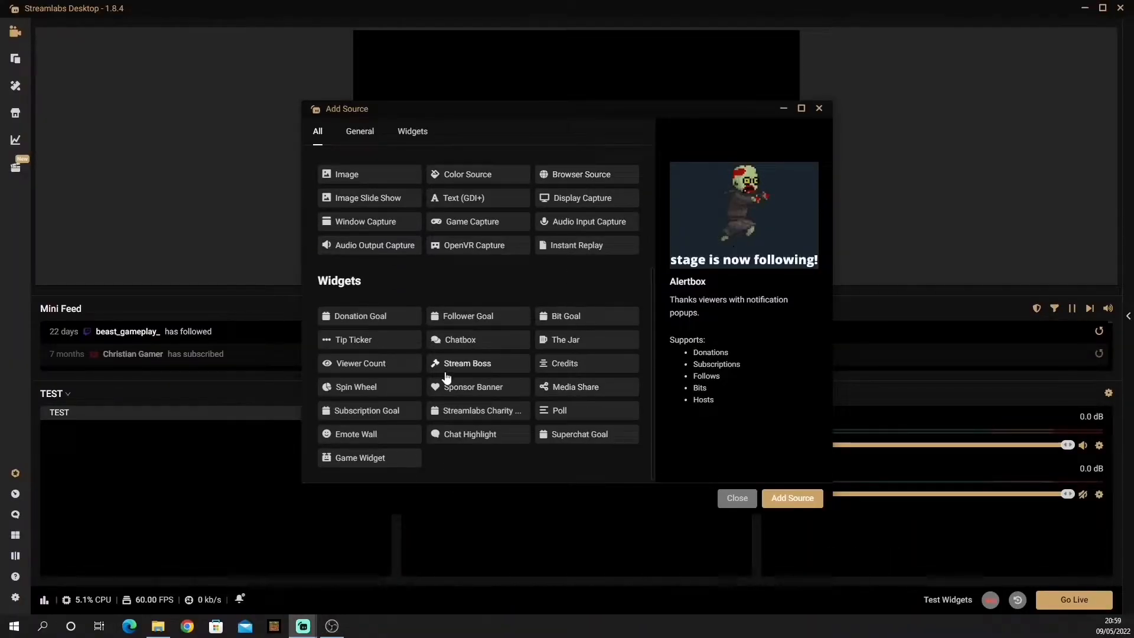
click(471, 386)
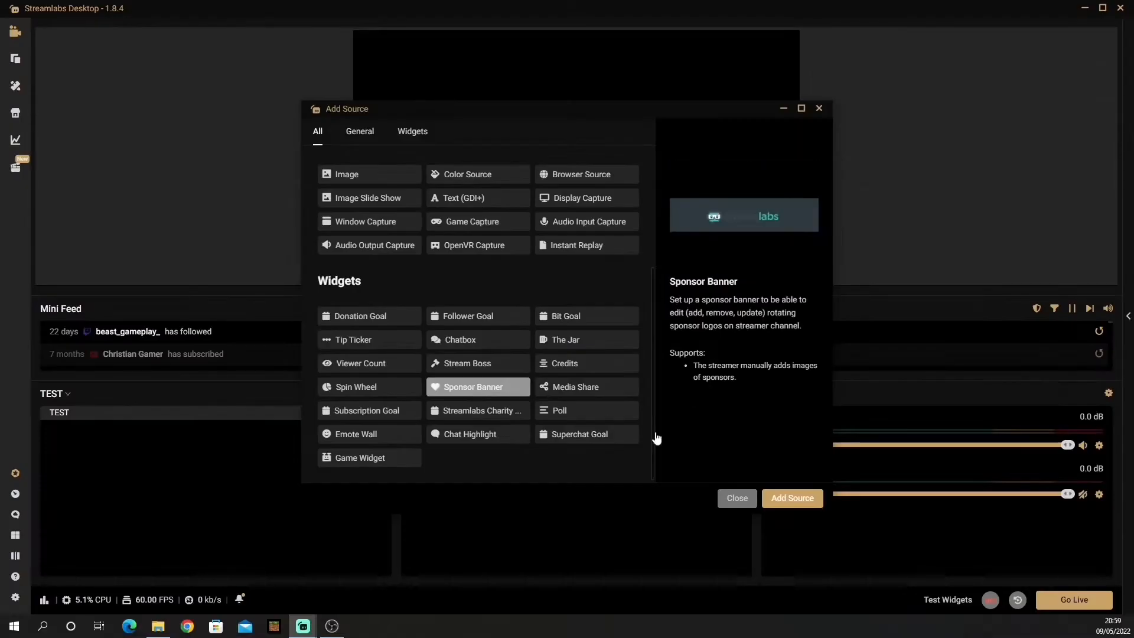
click(792, 497)
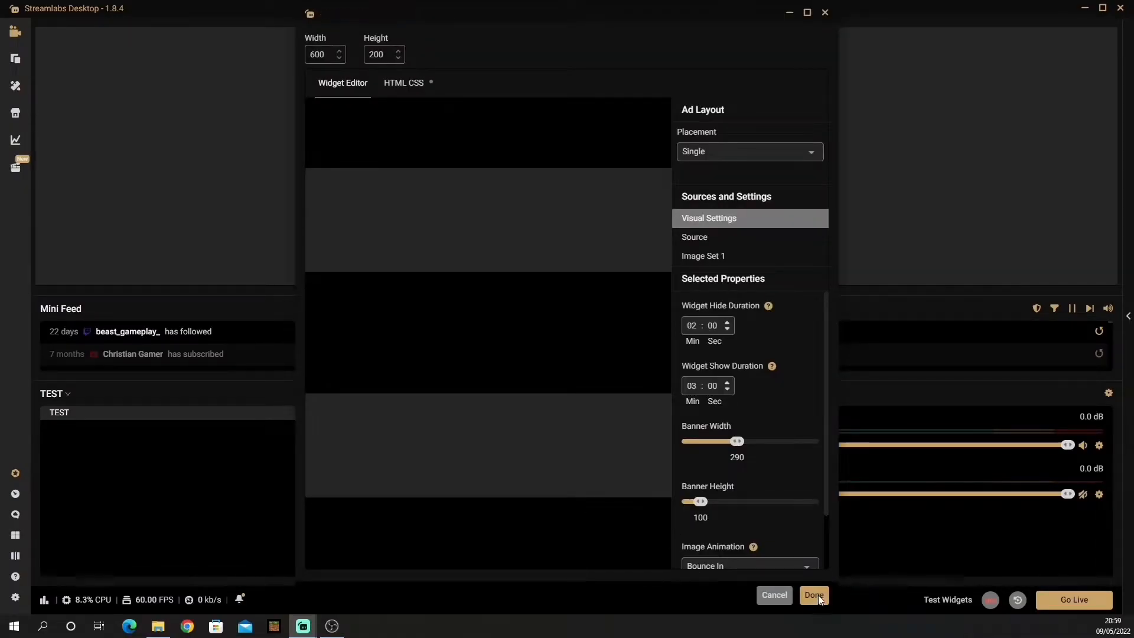
click(813, 594)
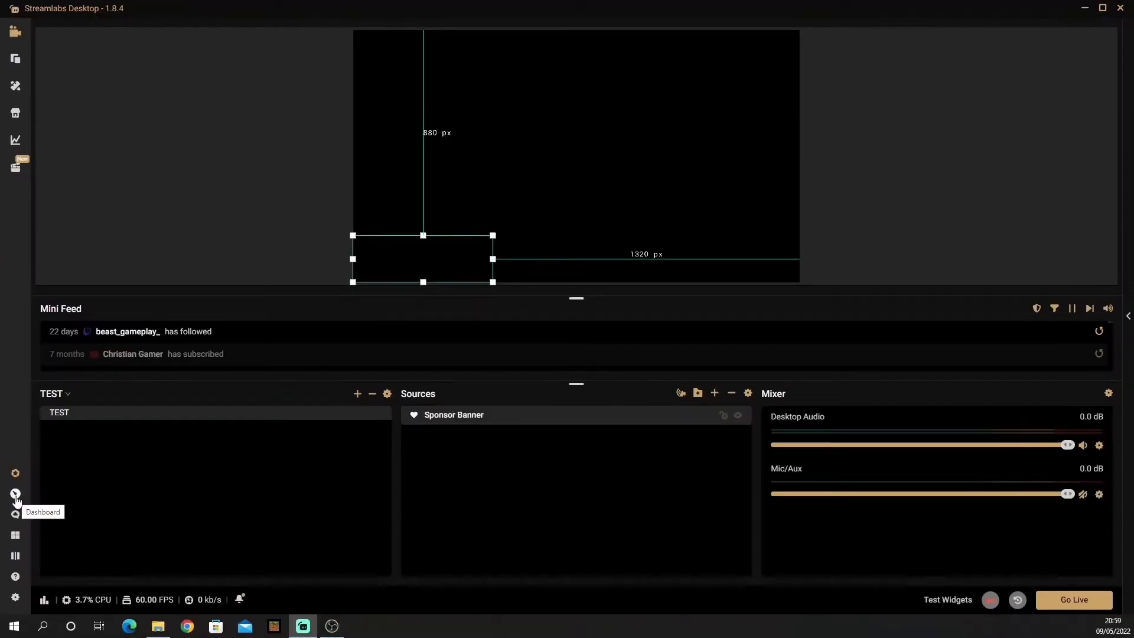
- From the dashboard's Sponsor Banner widget, set the first image slot to an uploaded PNG graphic
click(15, 495)
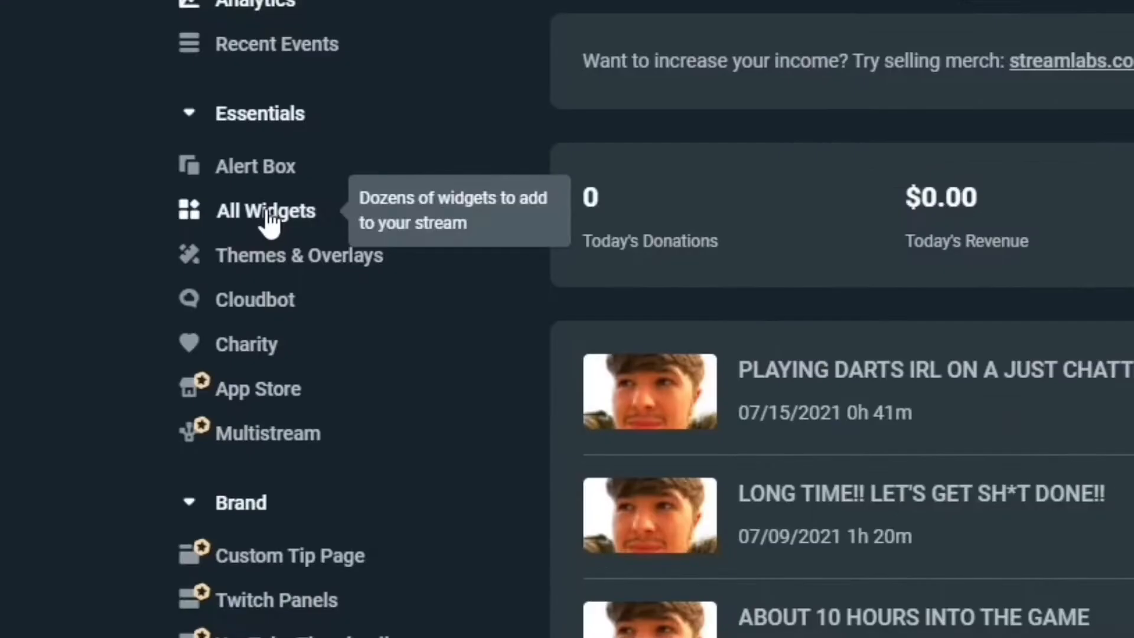
click(266, 211)
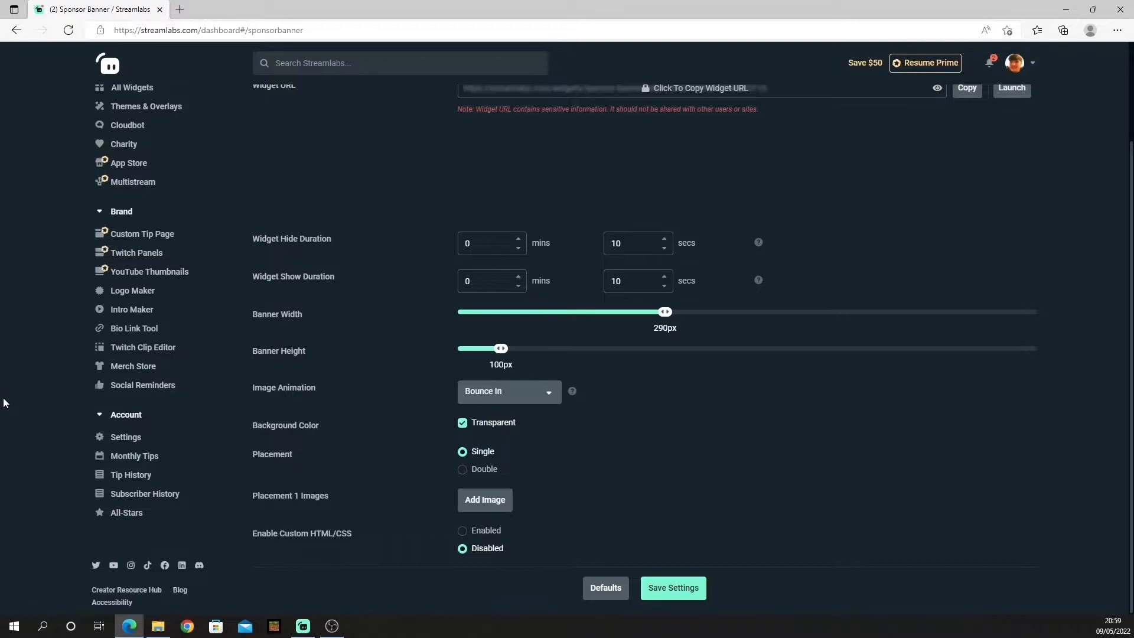
click(485, 498)
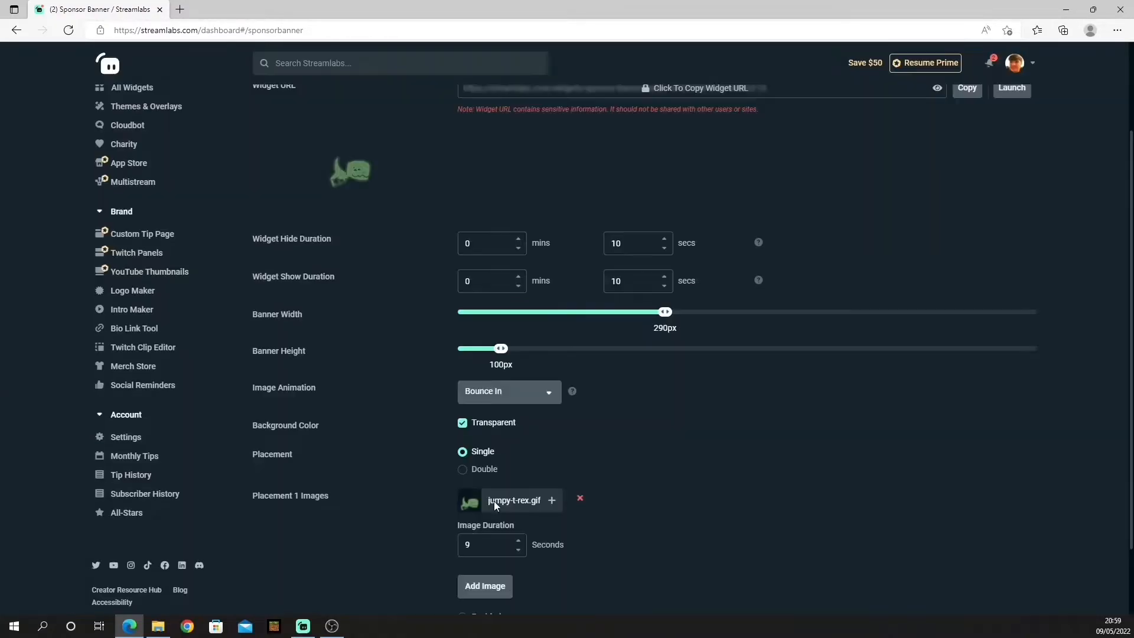
click(551, 500)
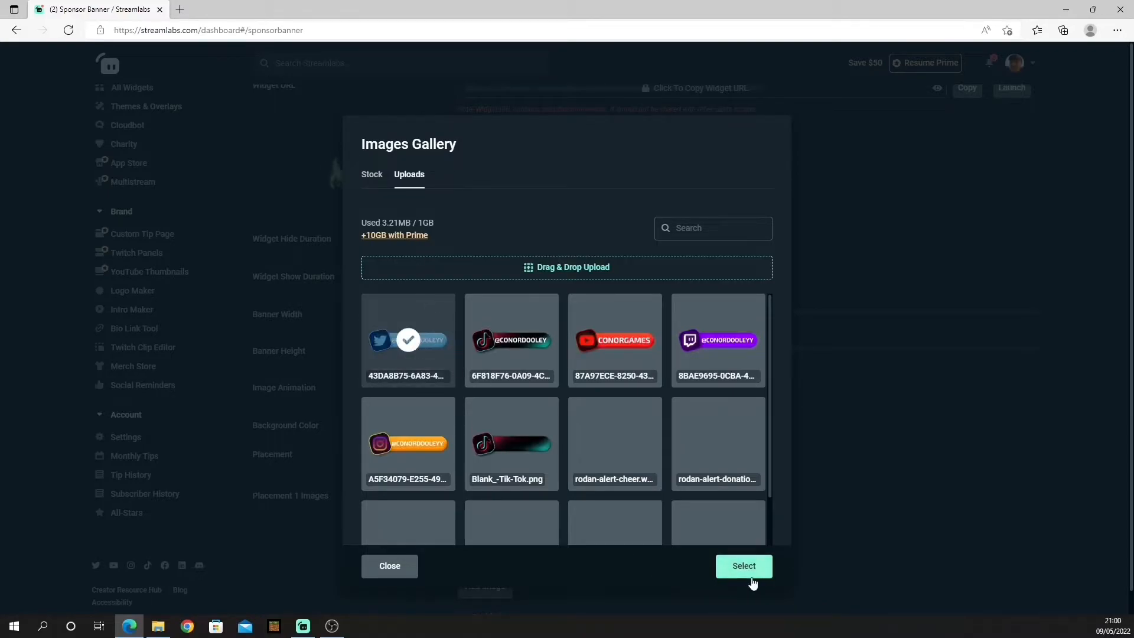
click(743, 566)
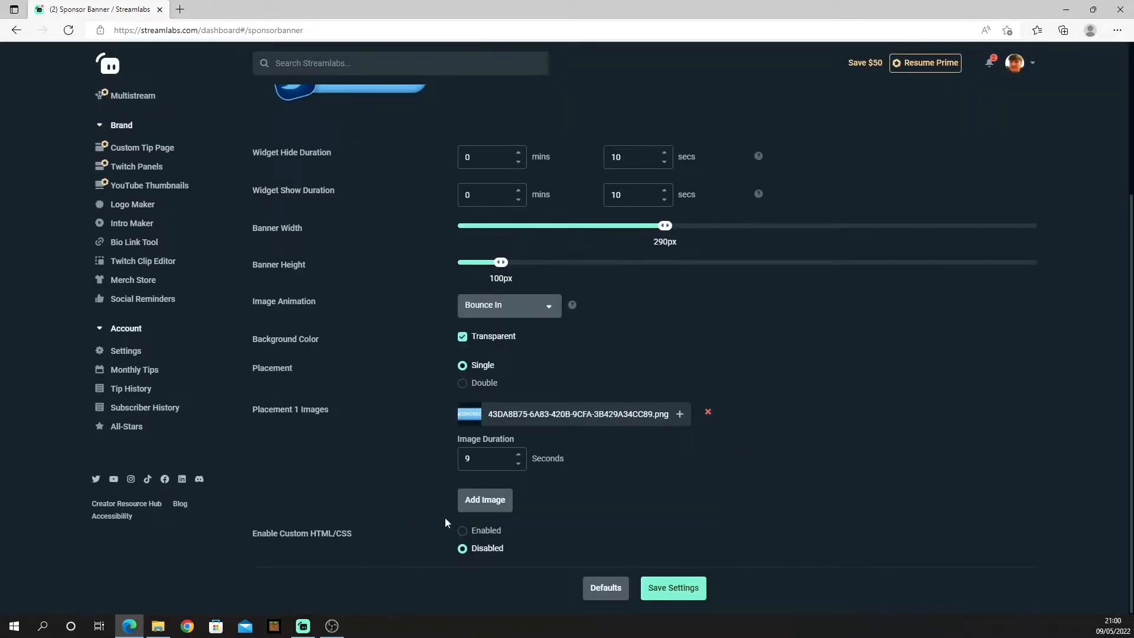
mouse_move(456, 524)
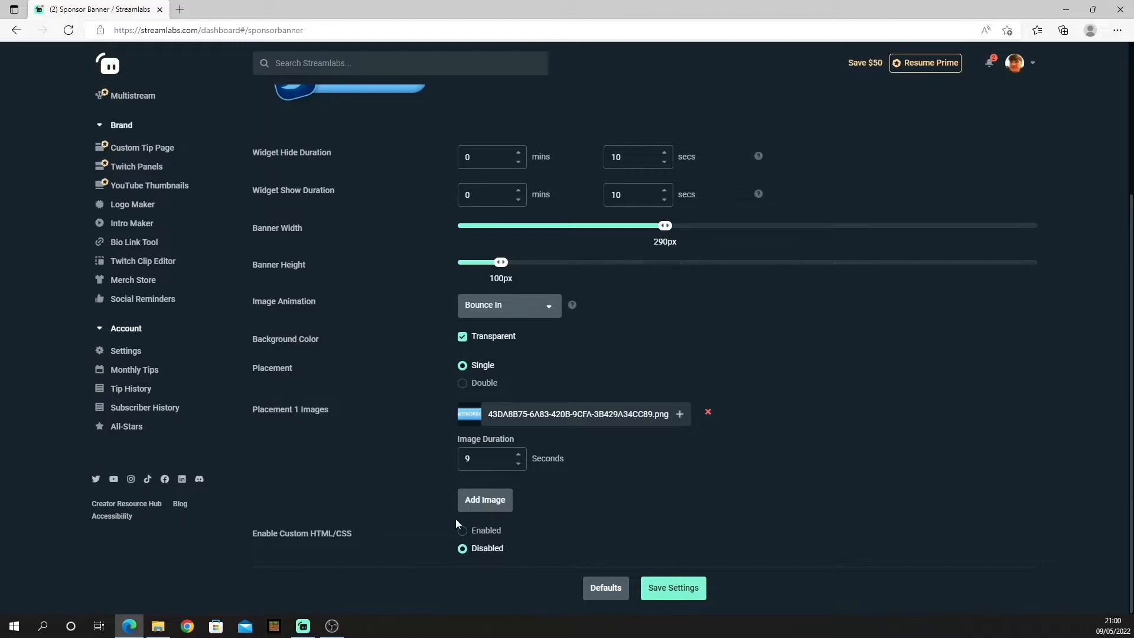
- Add a second sponsor image at 2-second duration and save the banner settings
click(484, 498)
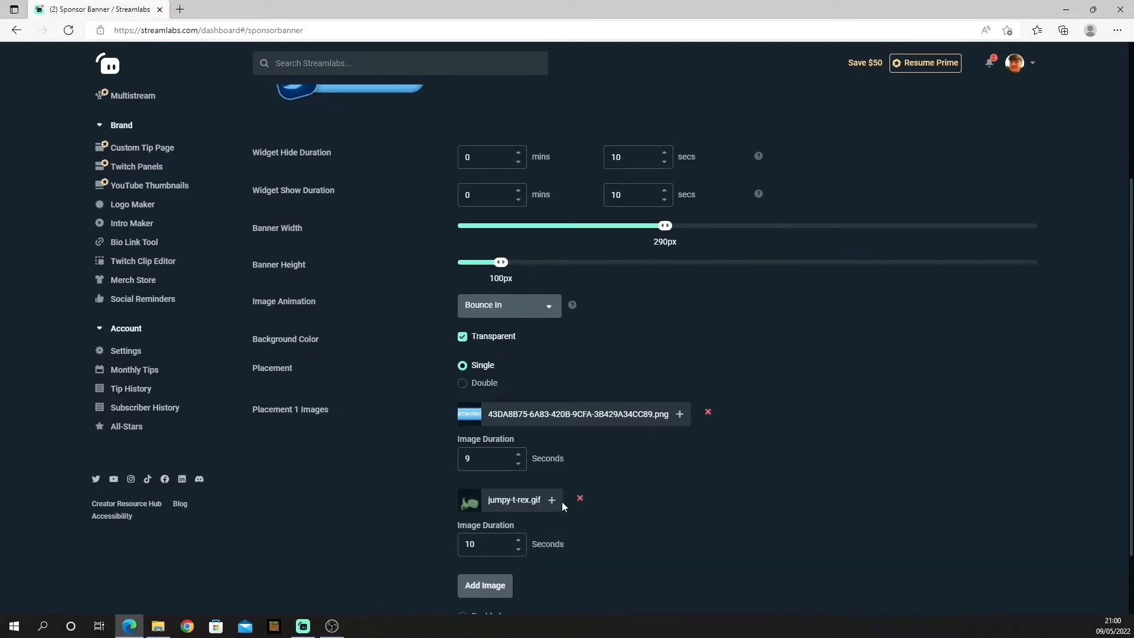
click(551, 499)
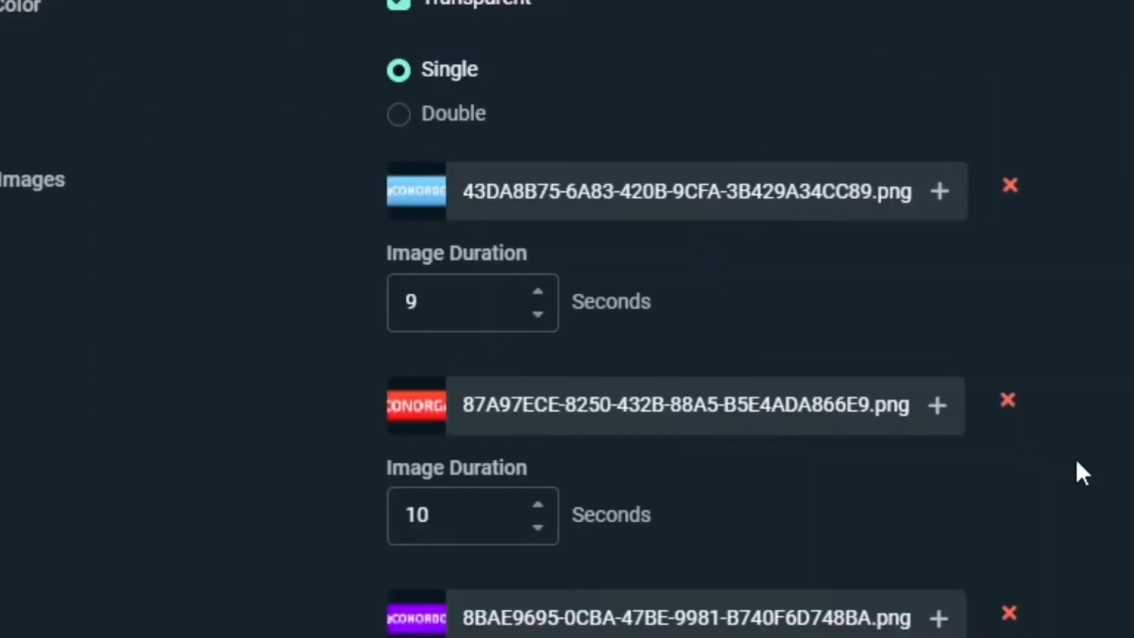
click(463, 301)
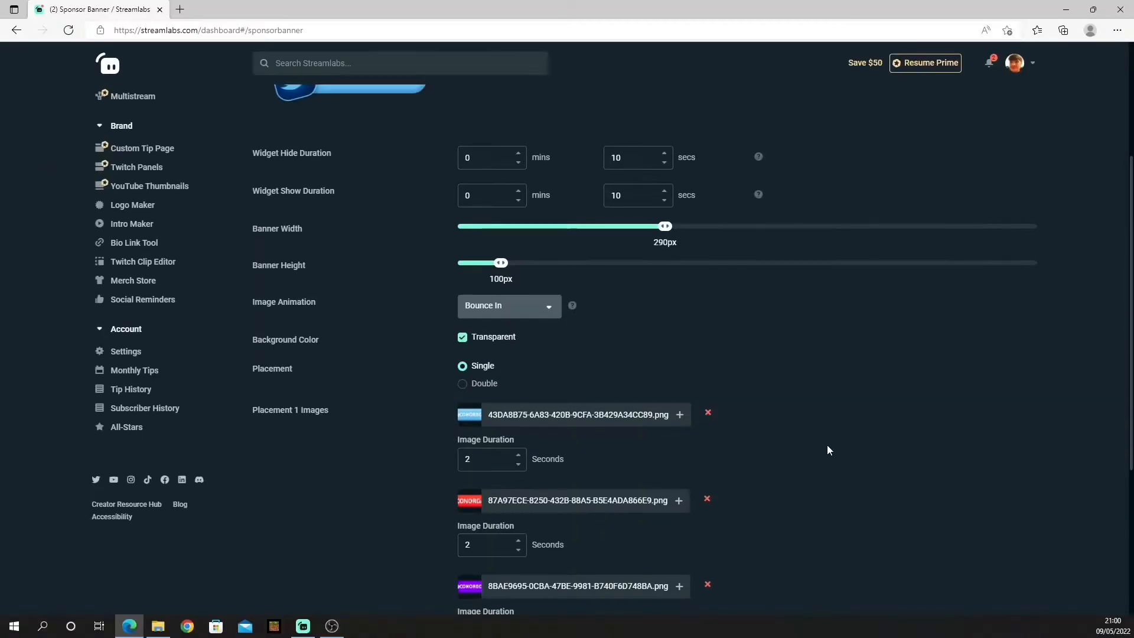
scroll(down, 3)
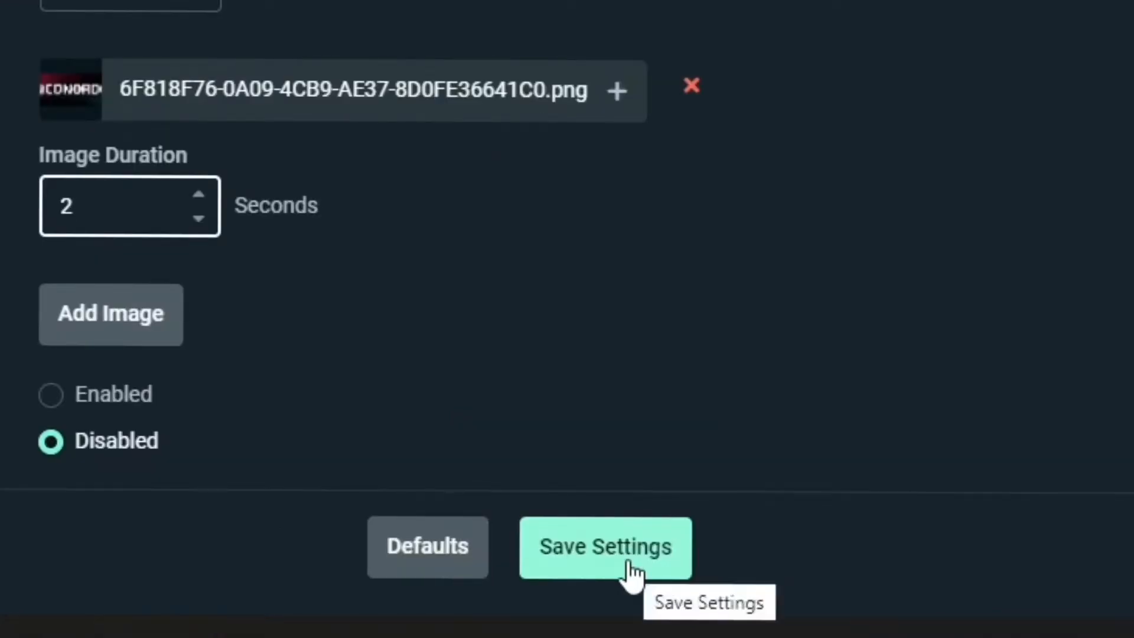
click(605, 547)
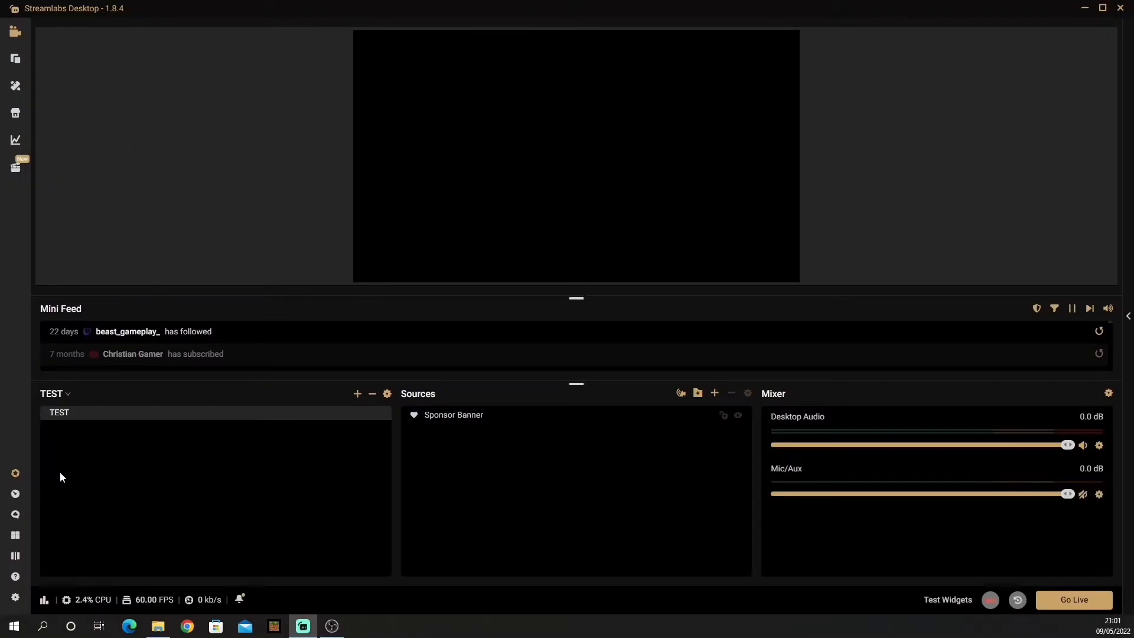